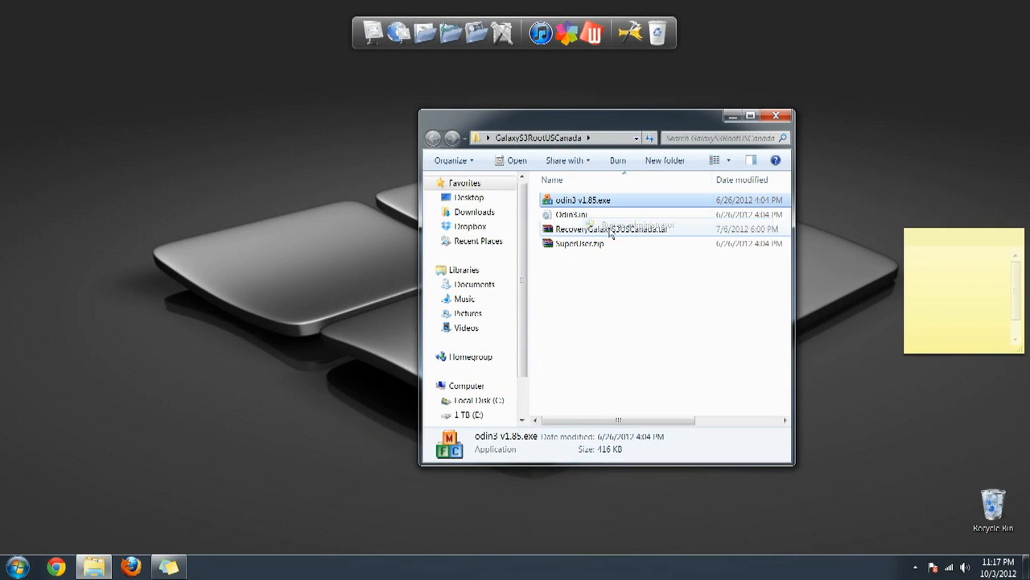
Launch odin3 v1.85.exe from the GalaxyS3RootUSCanada folder
double_click(582, 200)
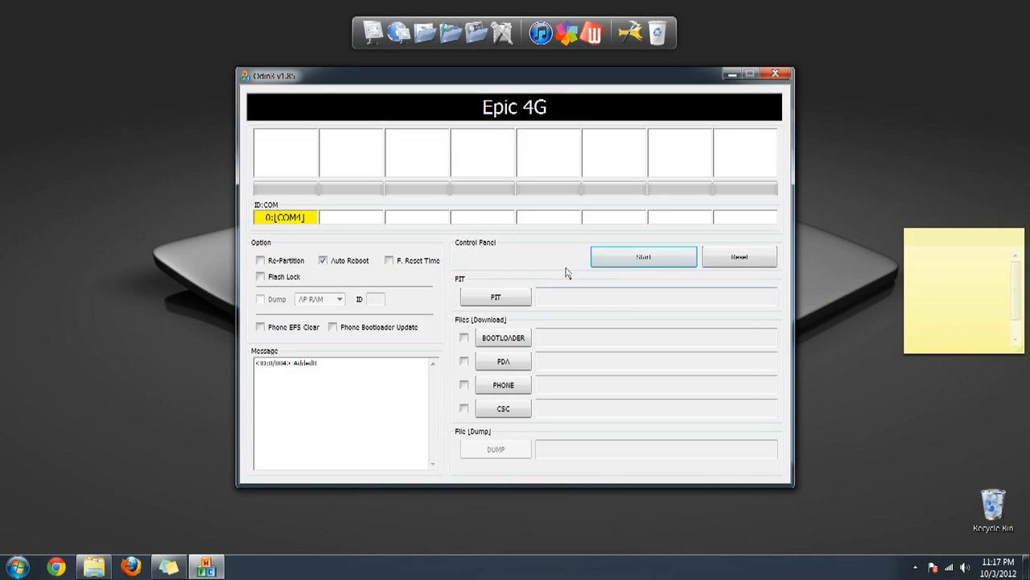
mouse_move(629, 112)
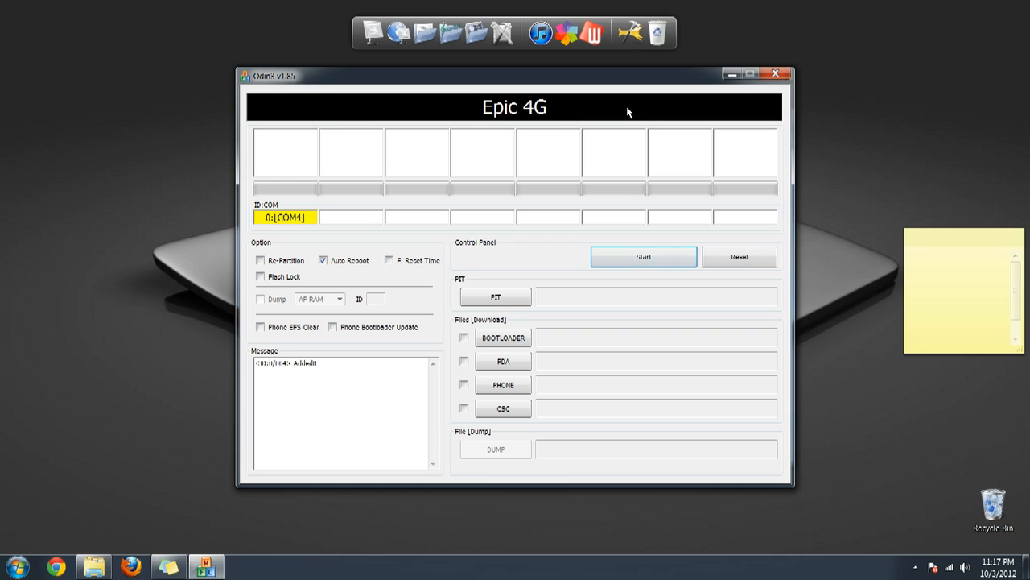
mouse_move(493, 112)
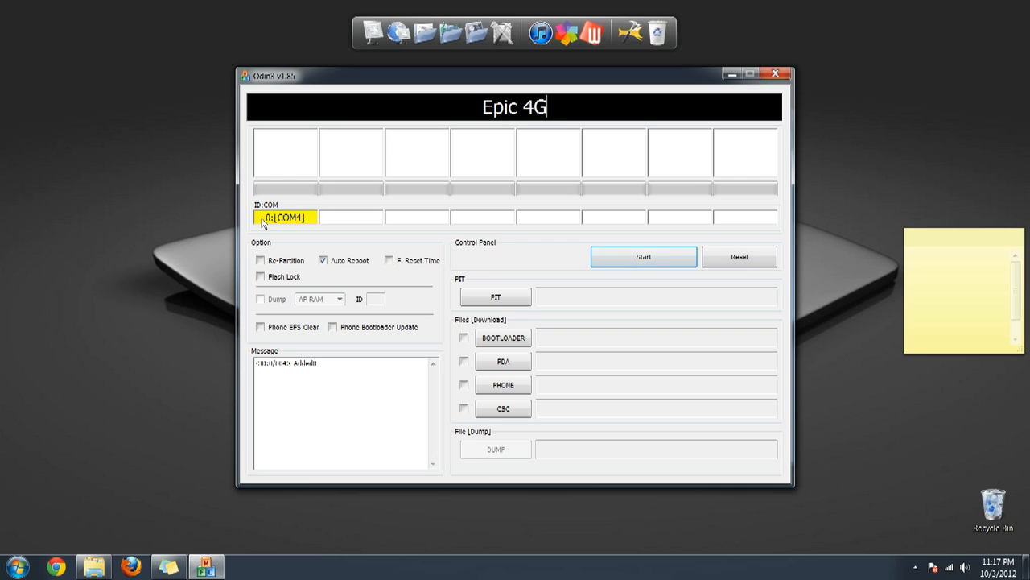
mouse_move(282, 234)
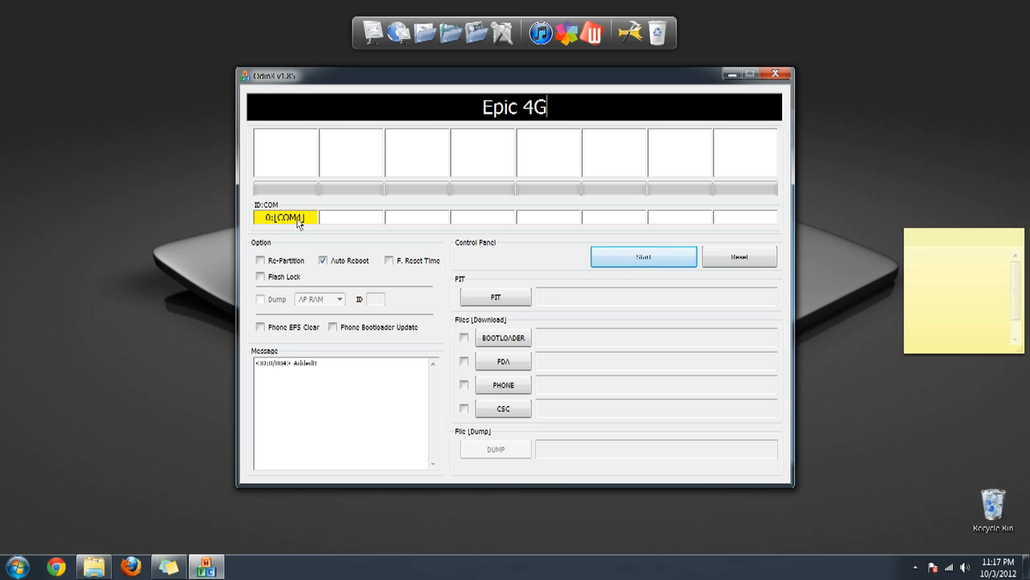
mouse_move(250, 228)
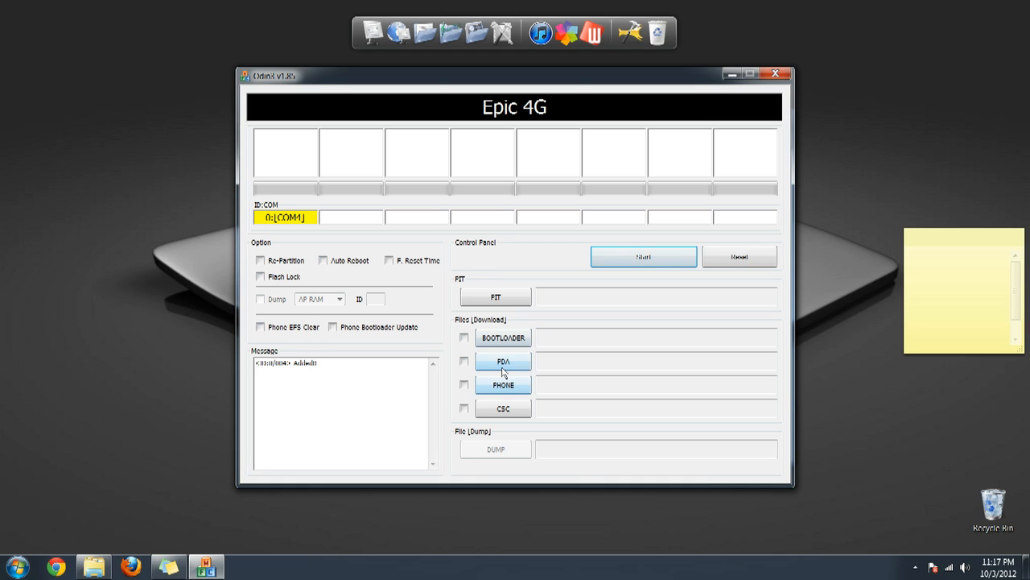
Load RecoveryGalaxyS3USCanada.tar into the PDA slot and flash it to the phone
left_click(503, 359)
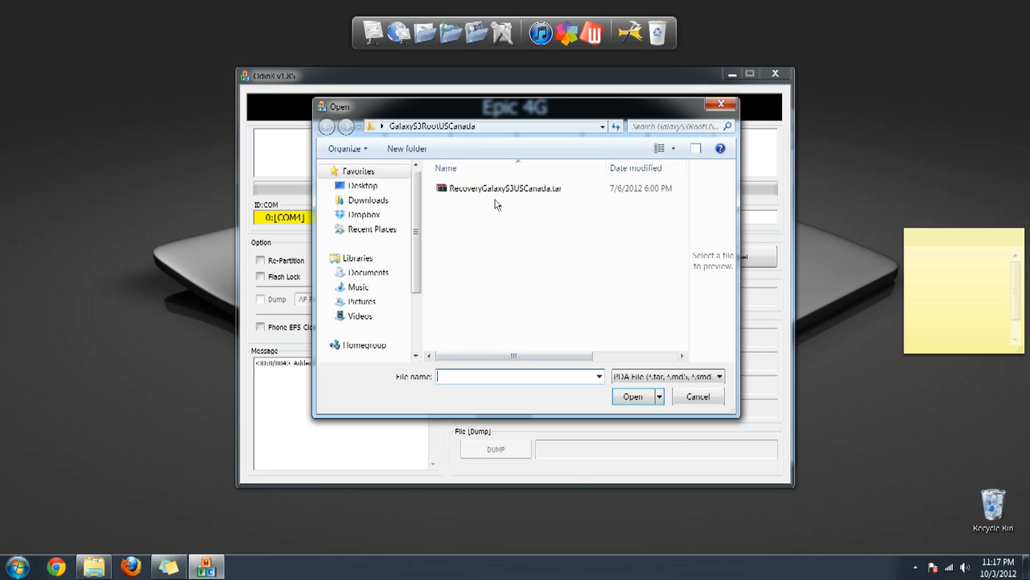
mouse_move(495, 188)
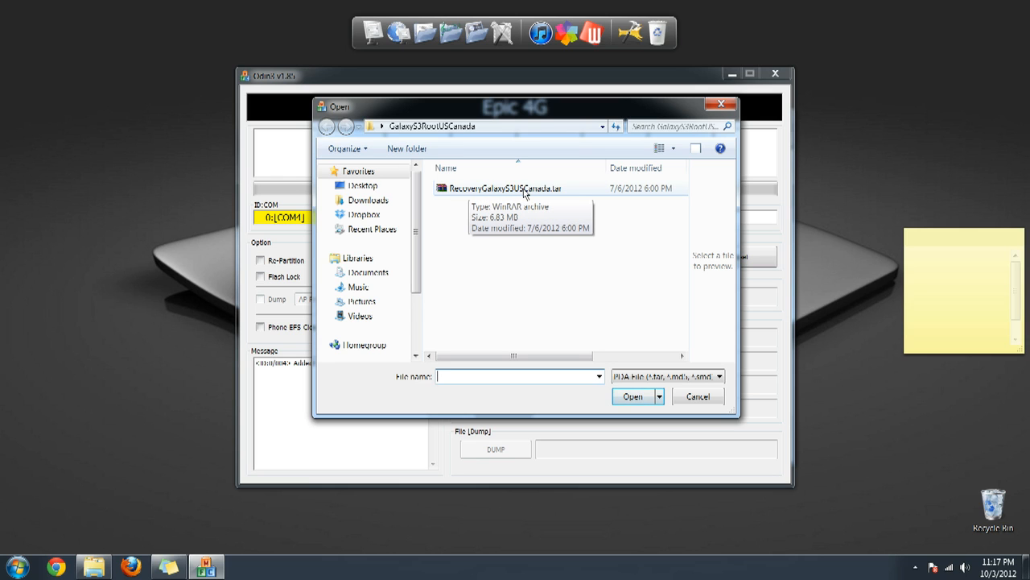
left_click(633, 396)
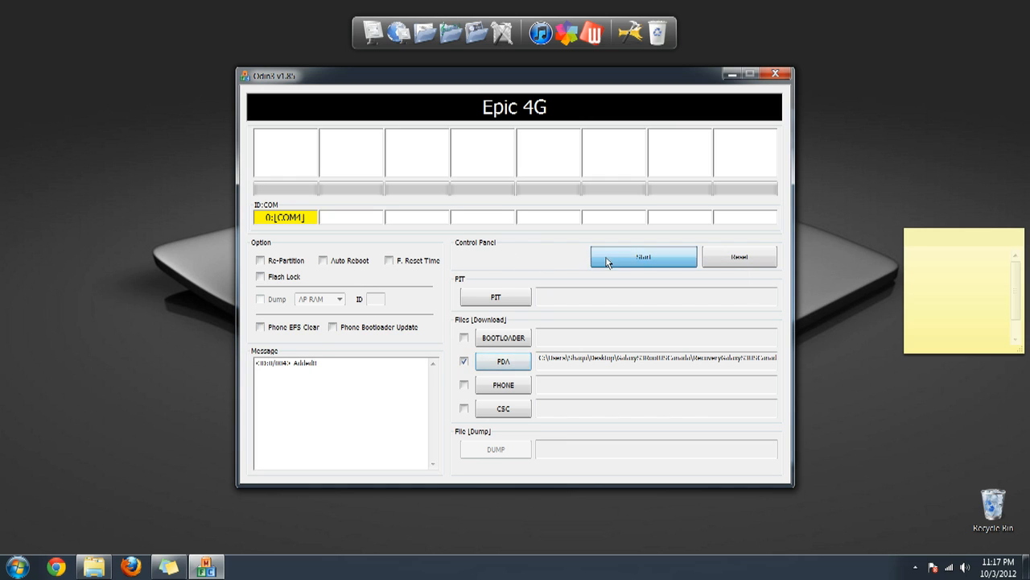
left_click(643, 256)
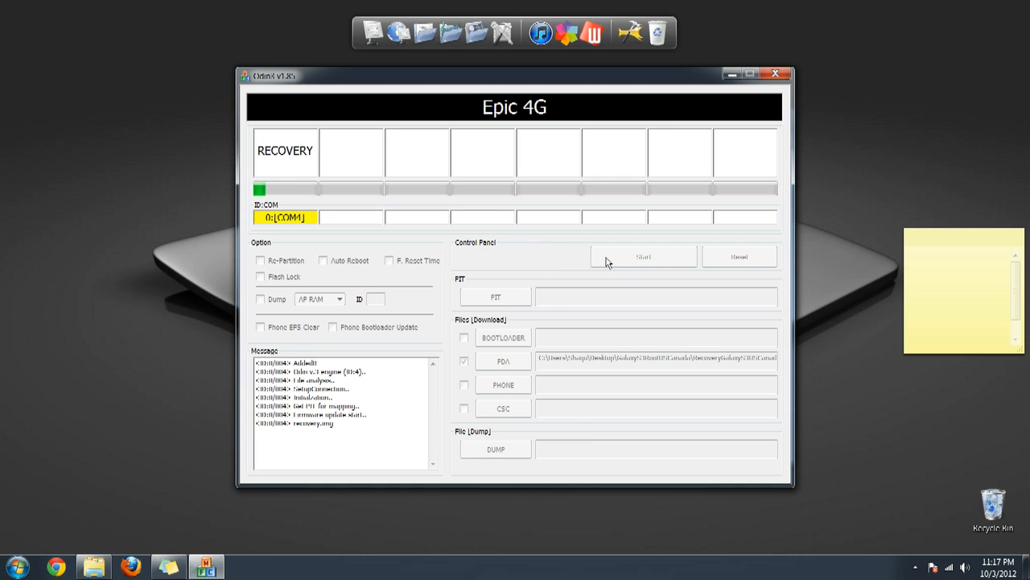
left_click(642, 256)
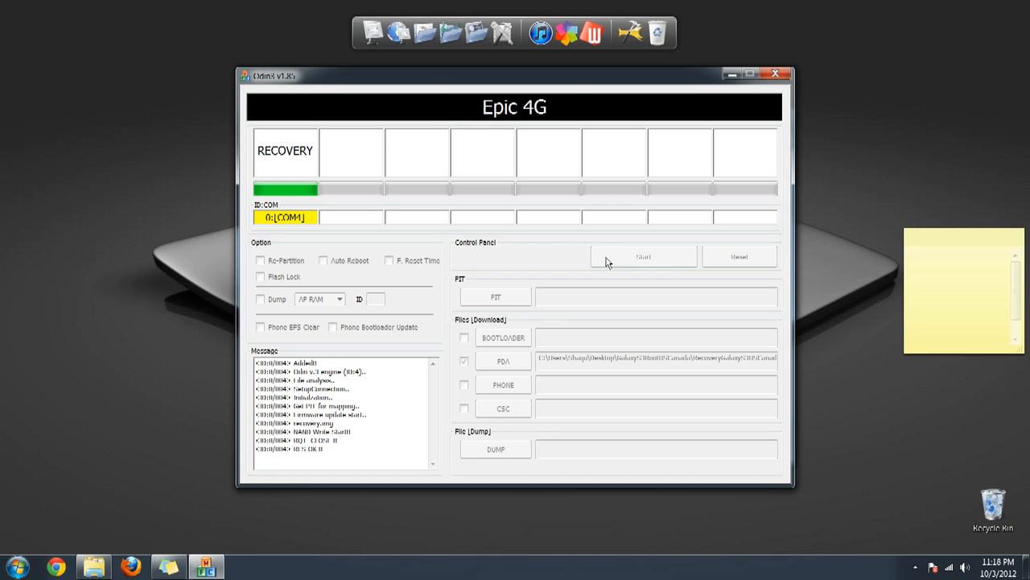
left_click(643, 256)
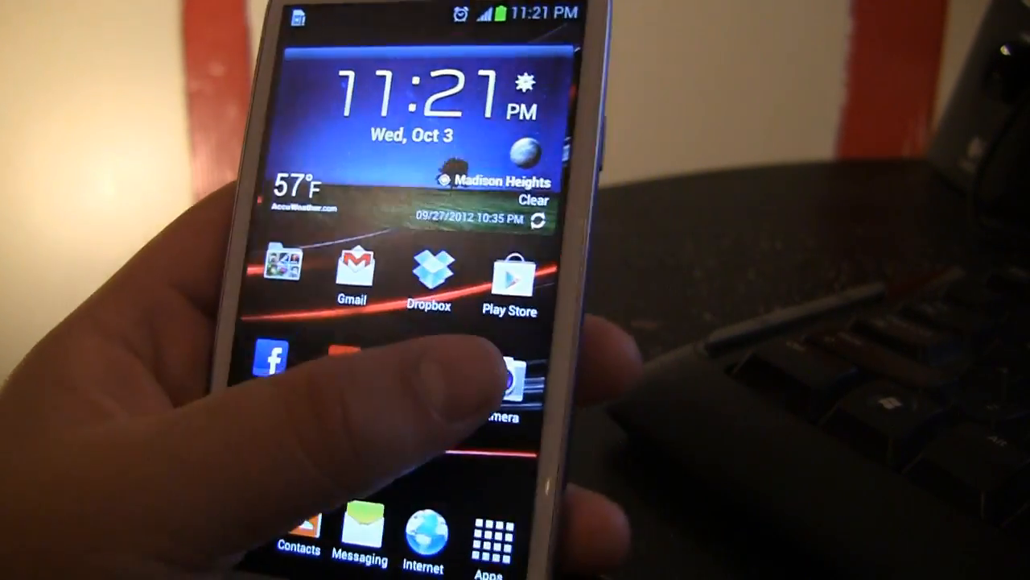
Open the Galaxy S3 app drawer from the dock and page through installed apps
scroll("left", 3)
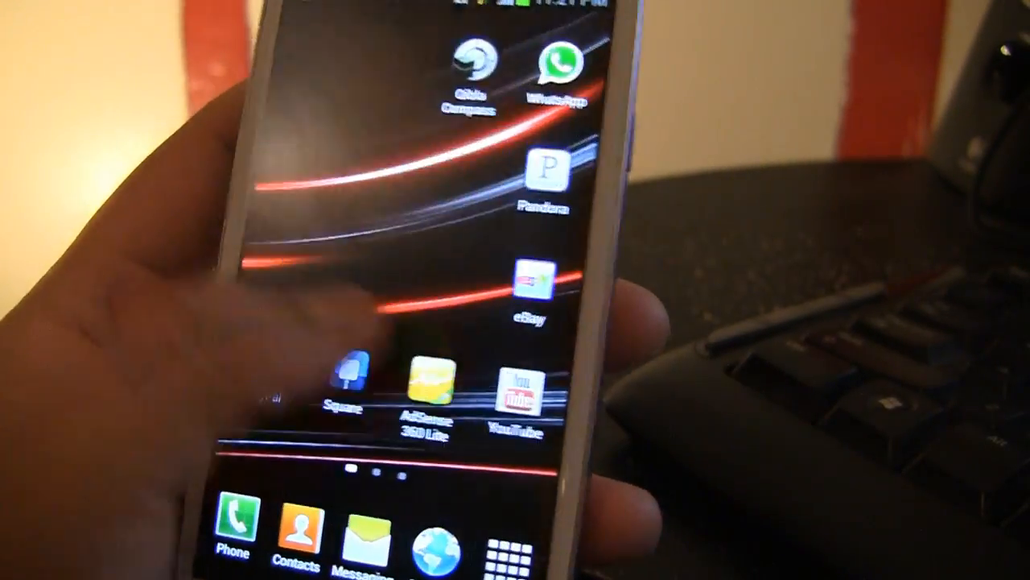
left_click(522, 545)
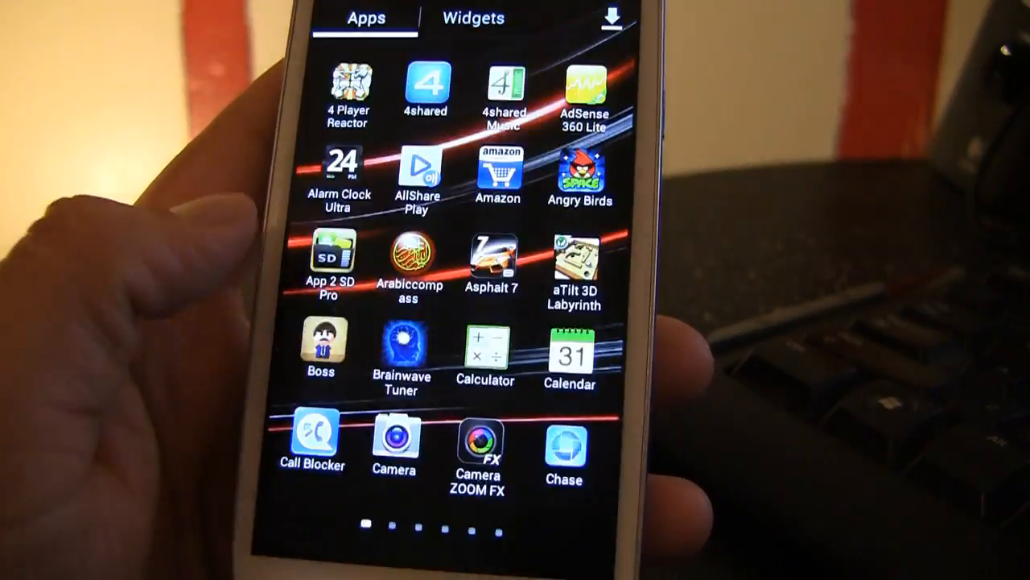
scroll("left", 3)
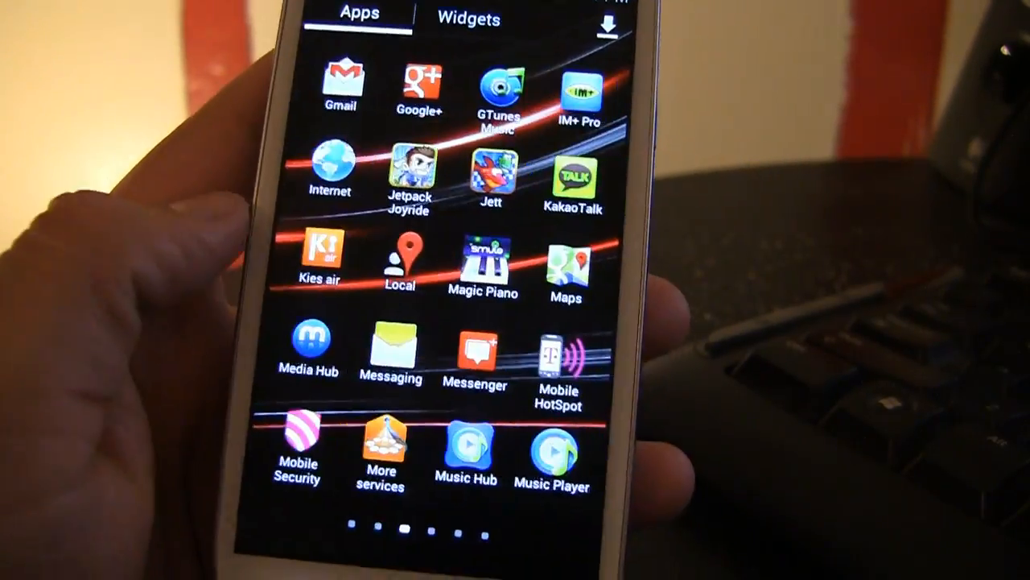